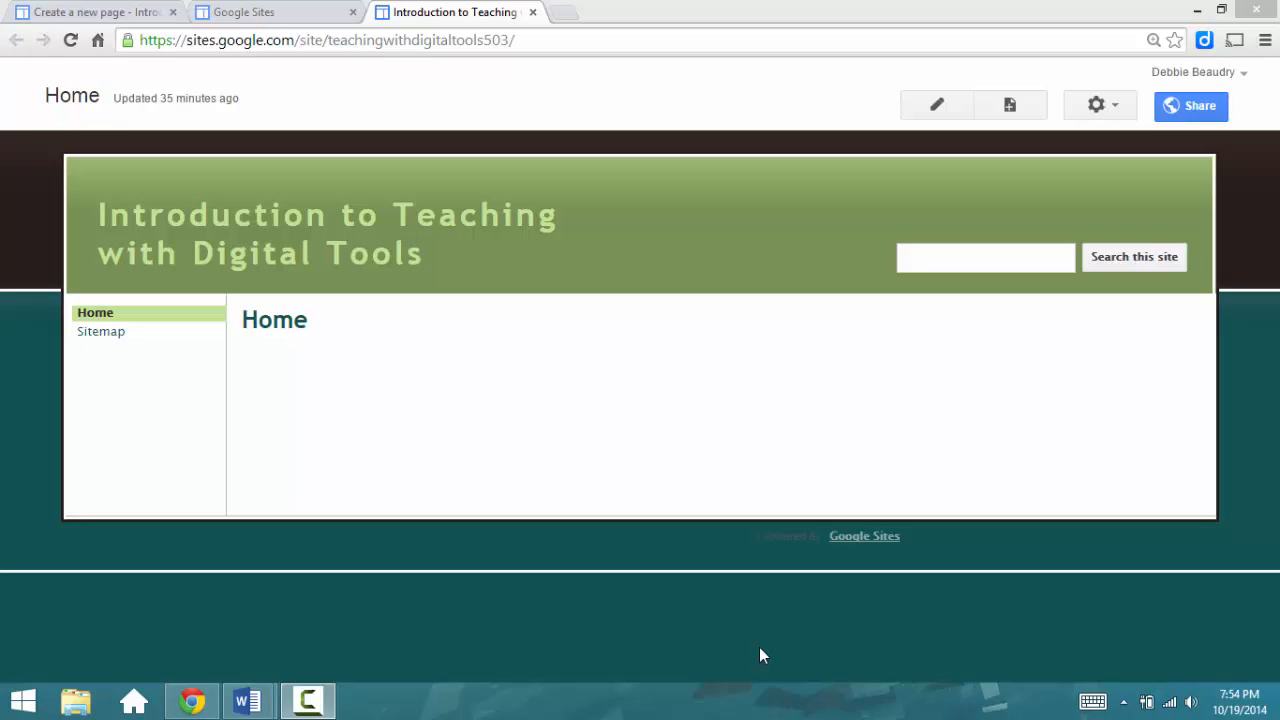
pyautogui.moveTo(765, 651)
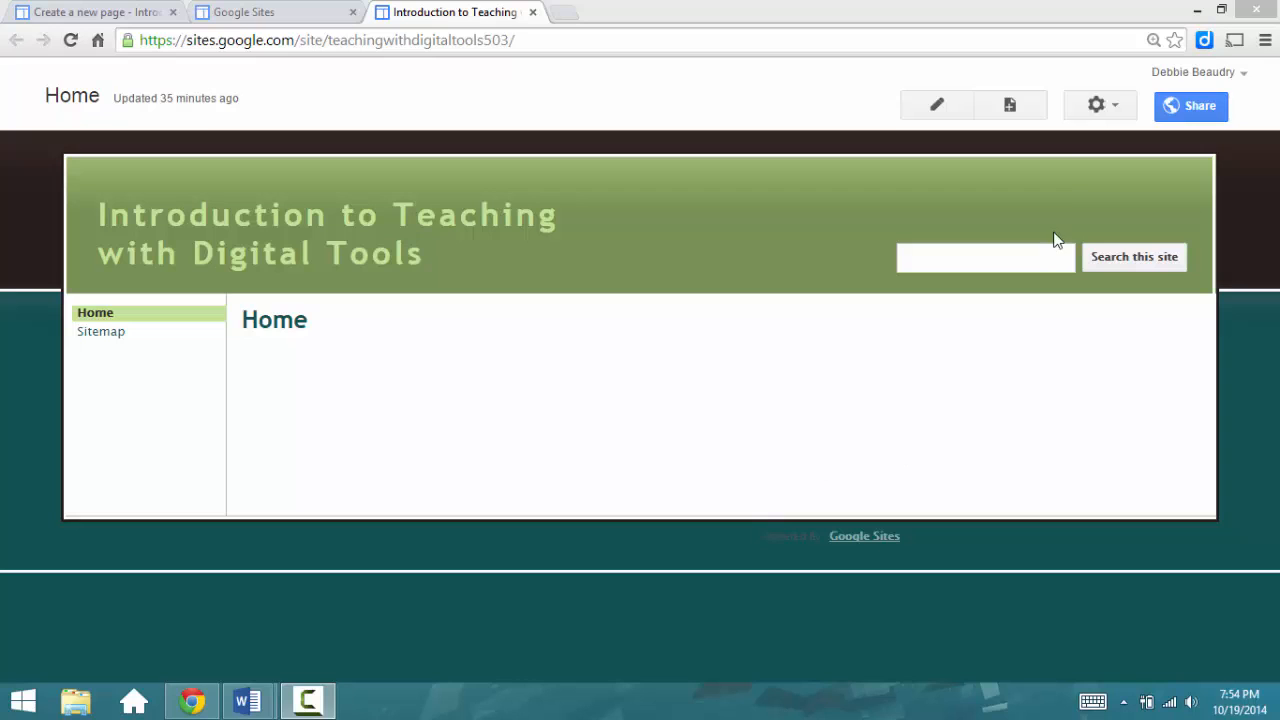
pyautogui.moveTo(1009, 105)
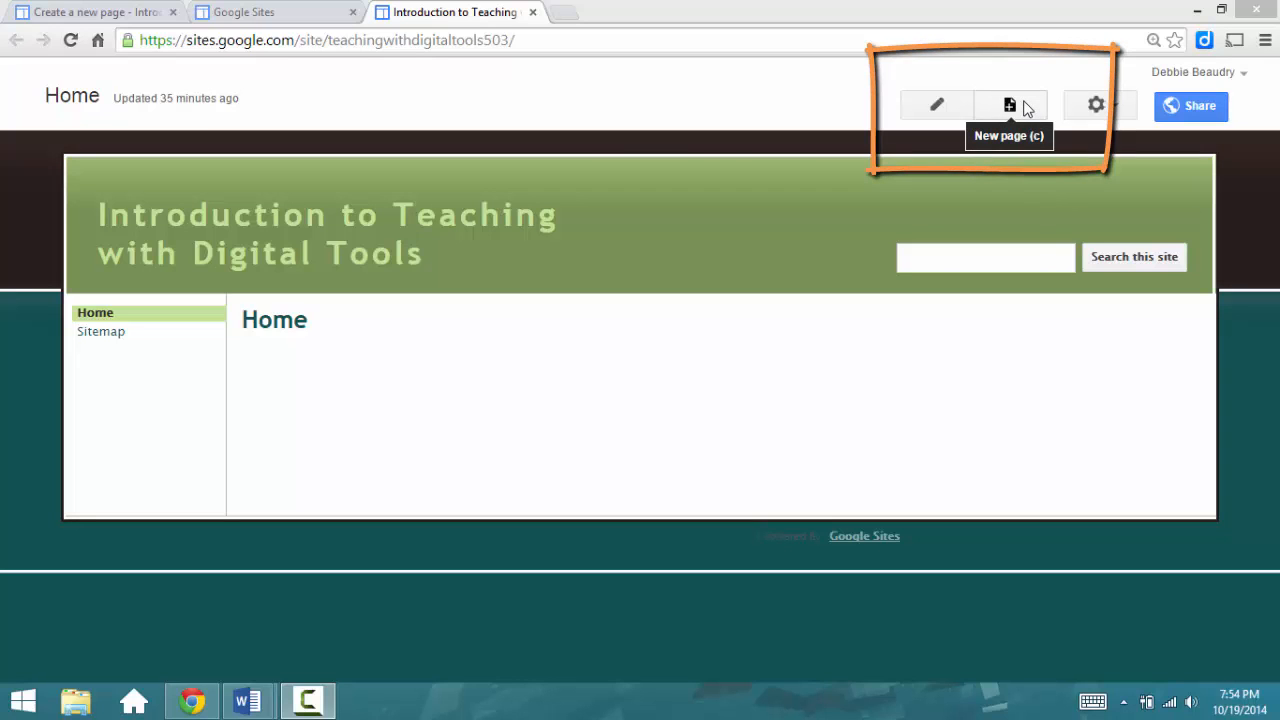
# - Name a new page 'Announcement' and choose the Announcements template
pyautogui.click(1009, 105)
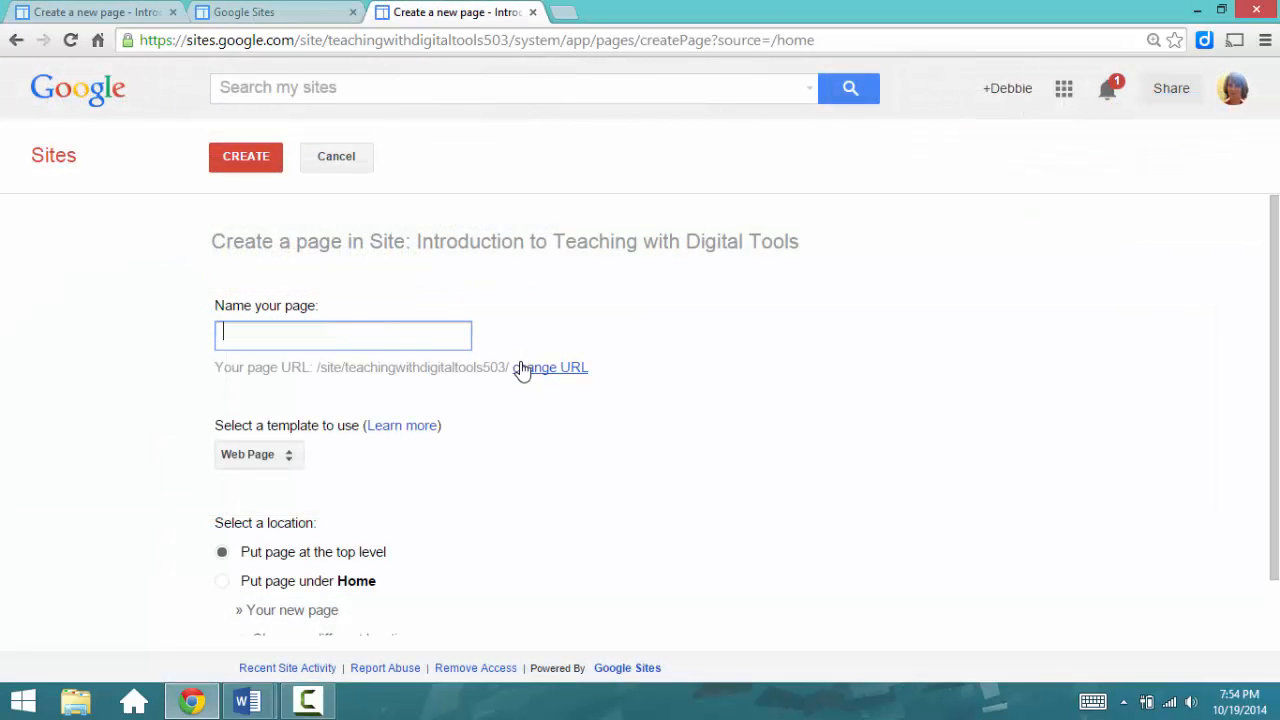
pyautogui.write('Announc')
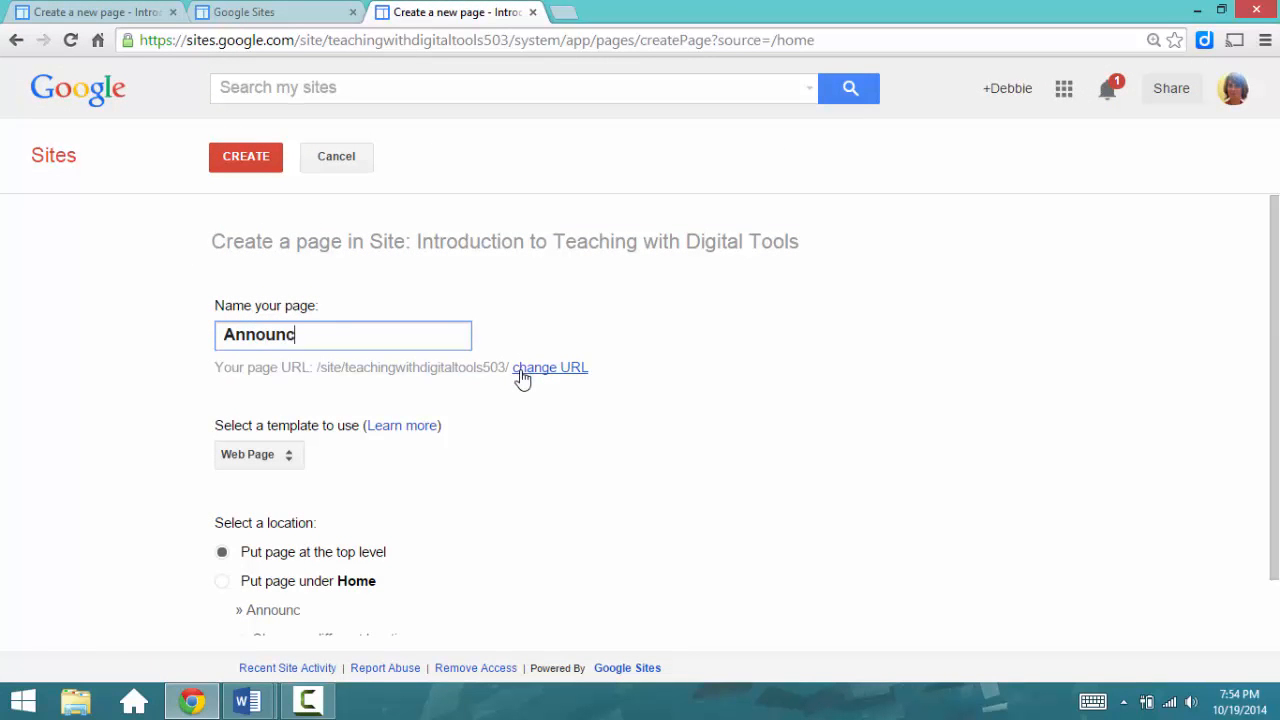
pyautogui.write('ement')
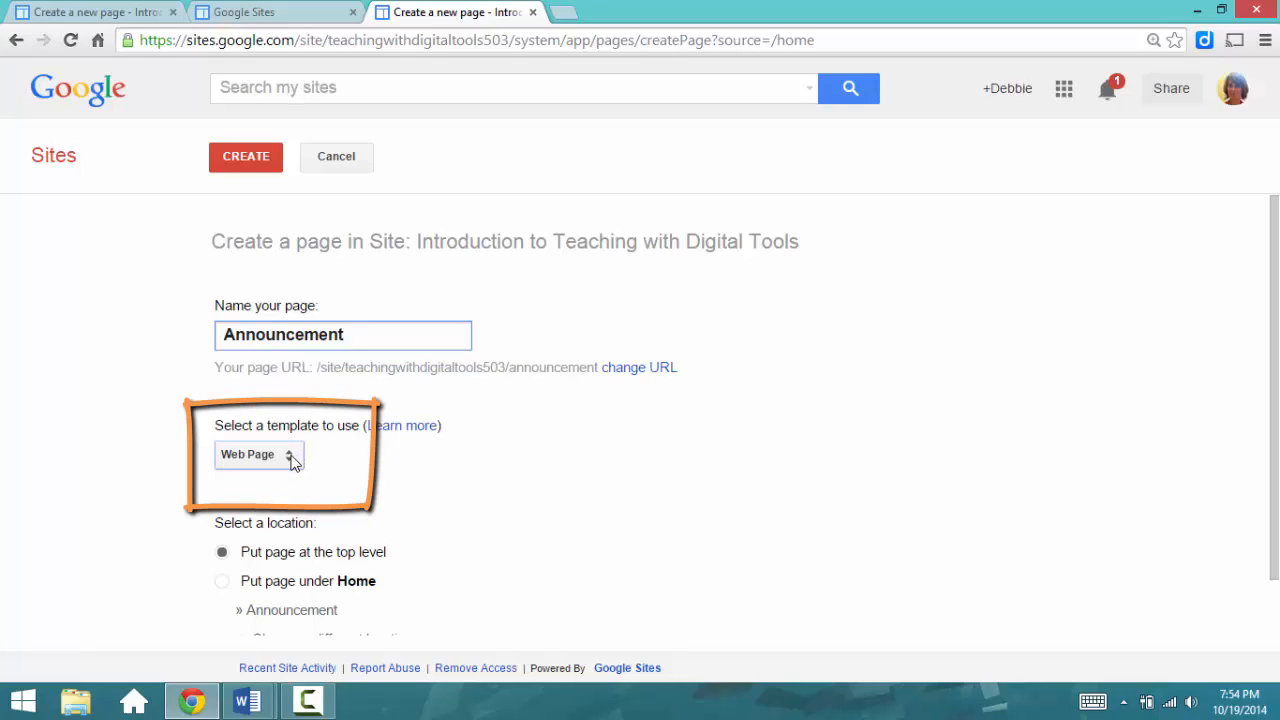
pyautogui.moveTo(270, 460)
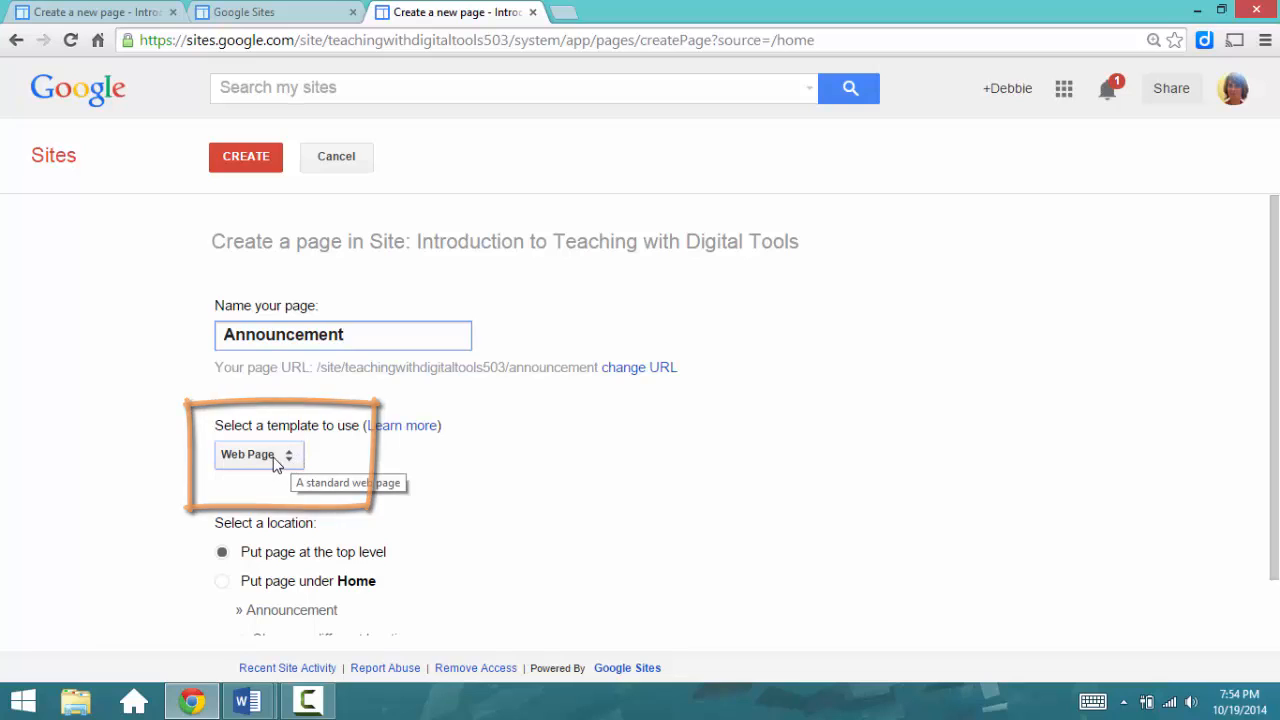
pyautogui.click(258, 454)
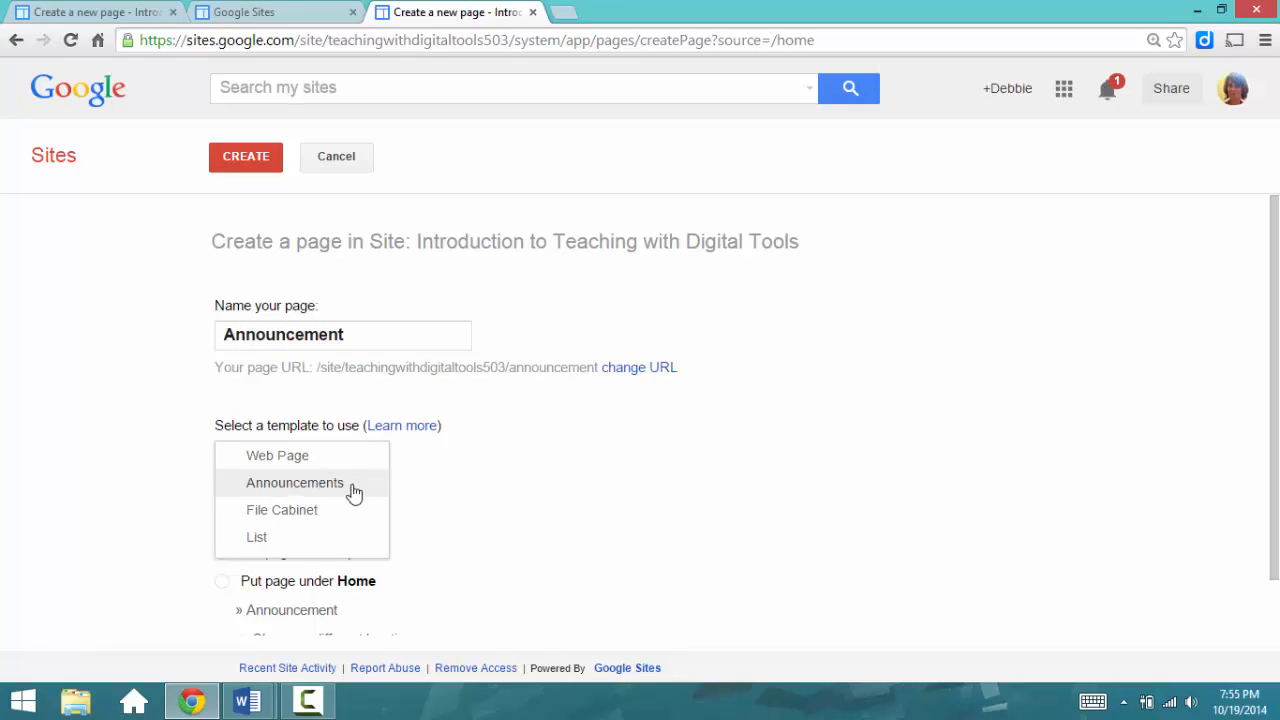
pyautogui.moveTo(324, 497)
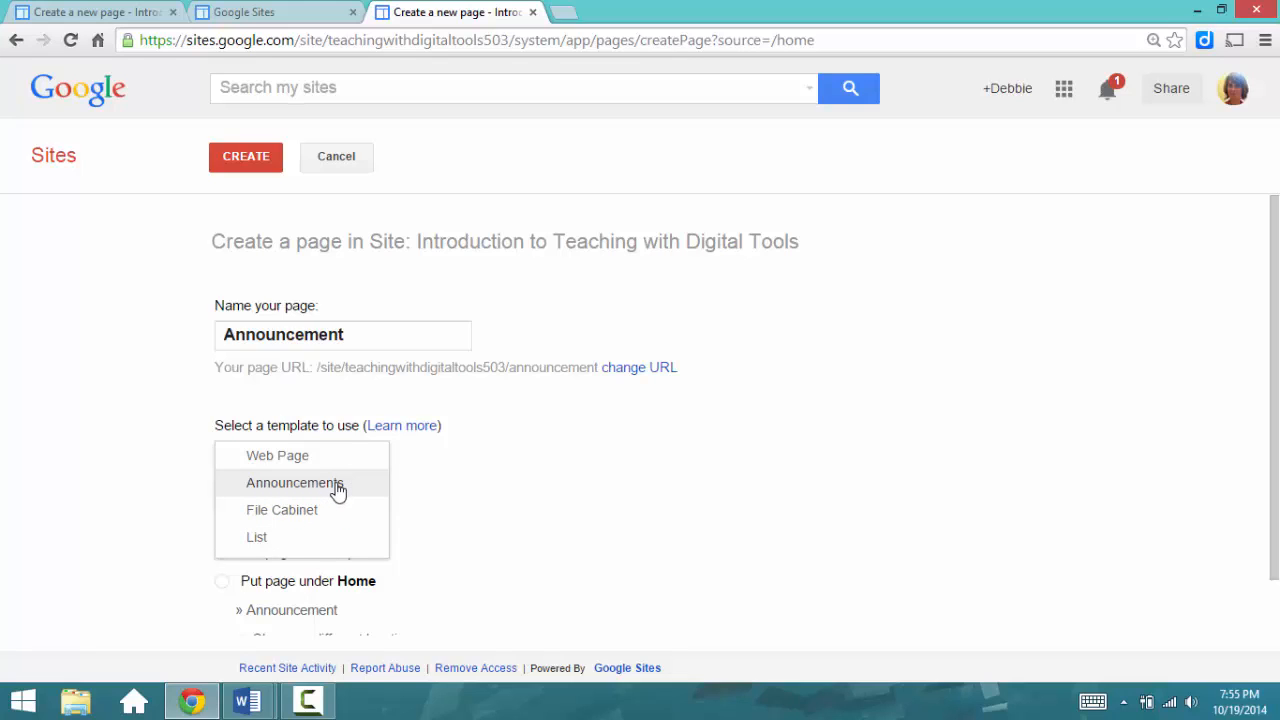
pyautogui.click(294, 482)
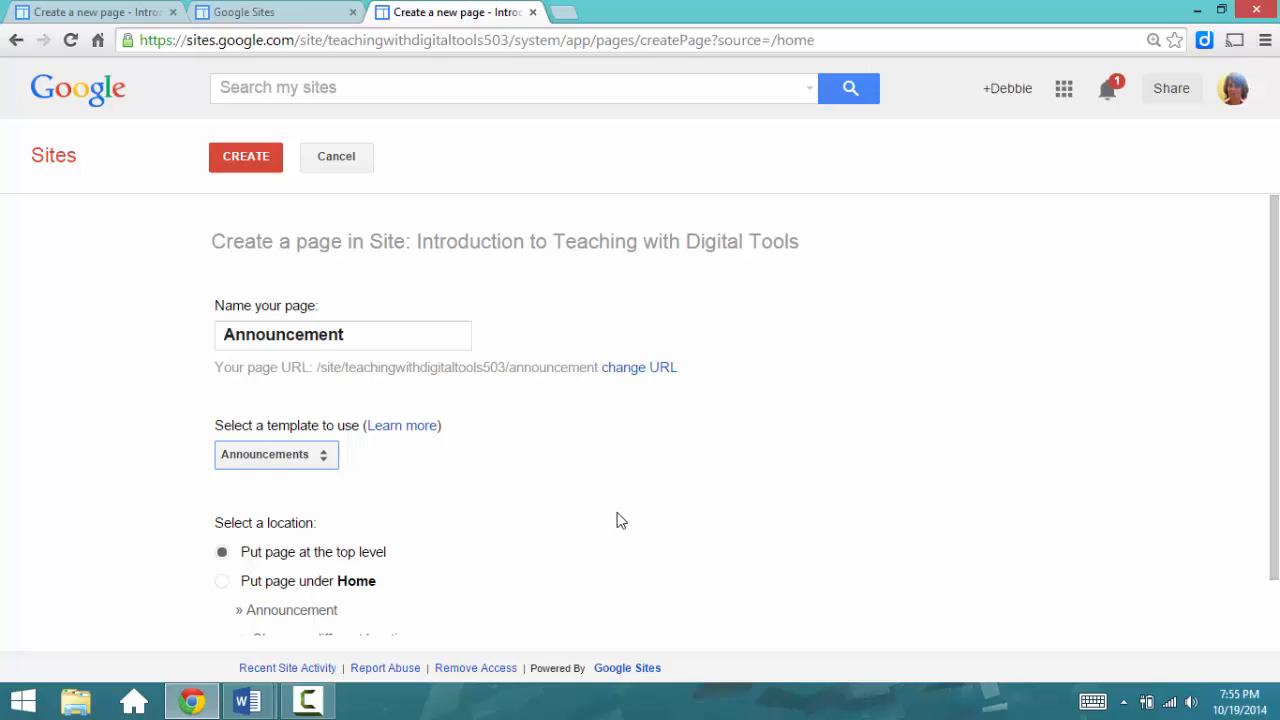
pyautogui.scroll(-3)
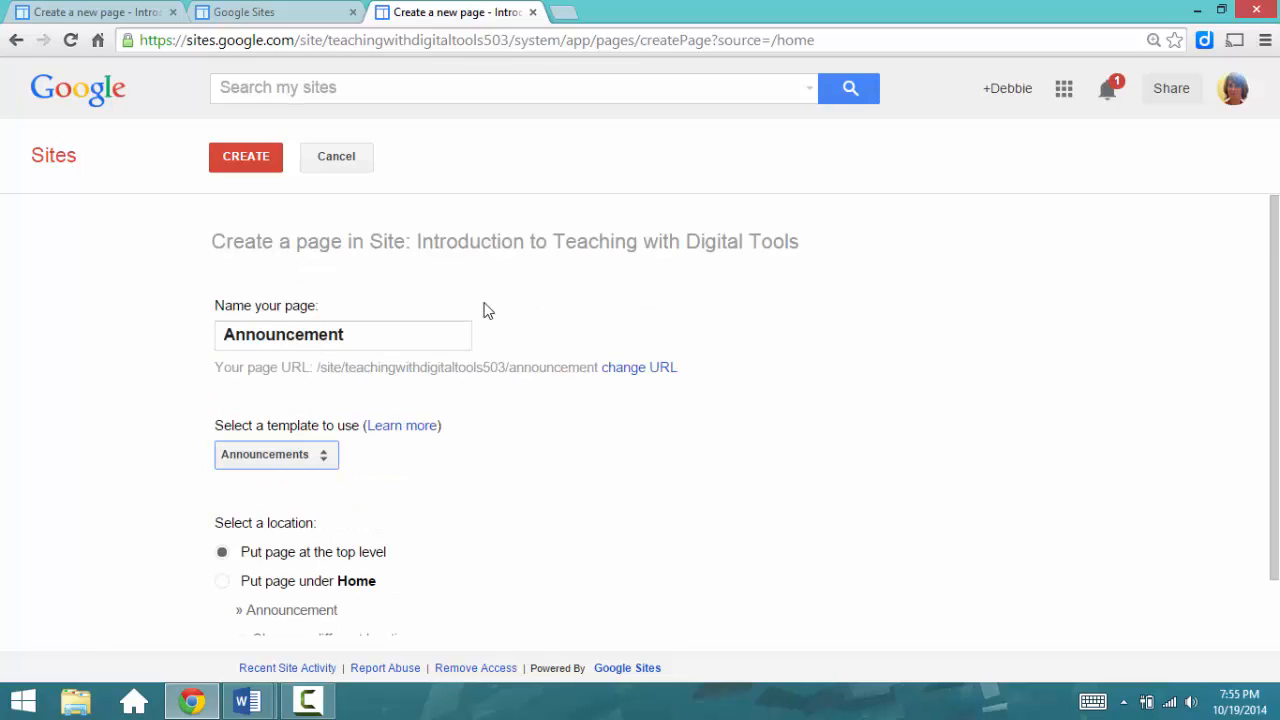
# - Create the Announcement page
pyautogui.click(246, 156)
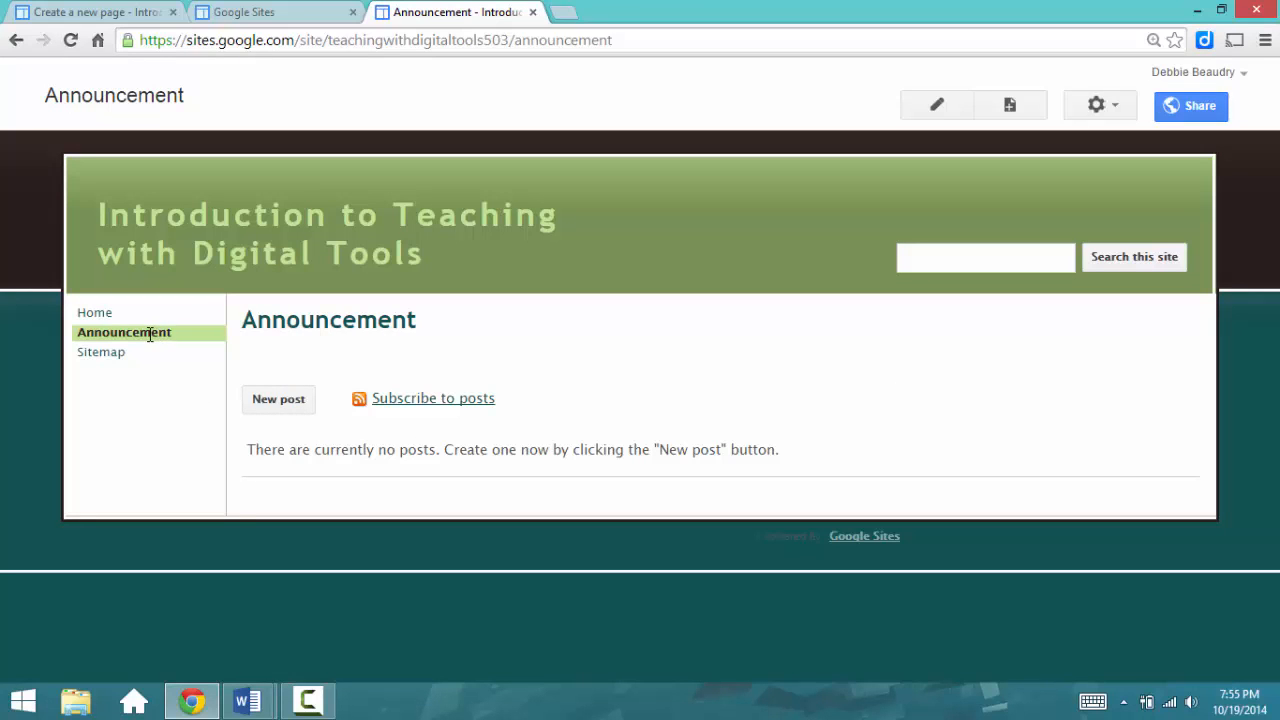
pyautogui.moveTo(156, 423)
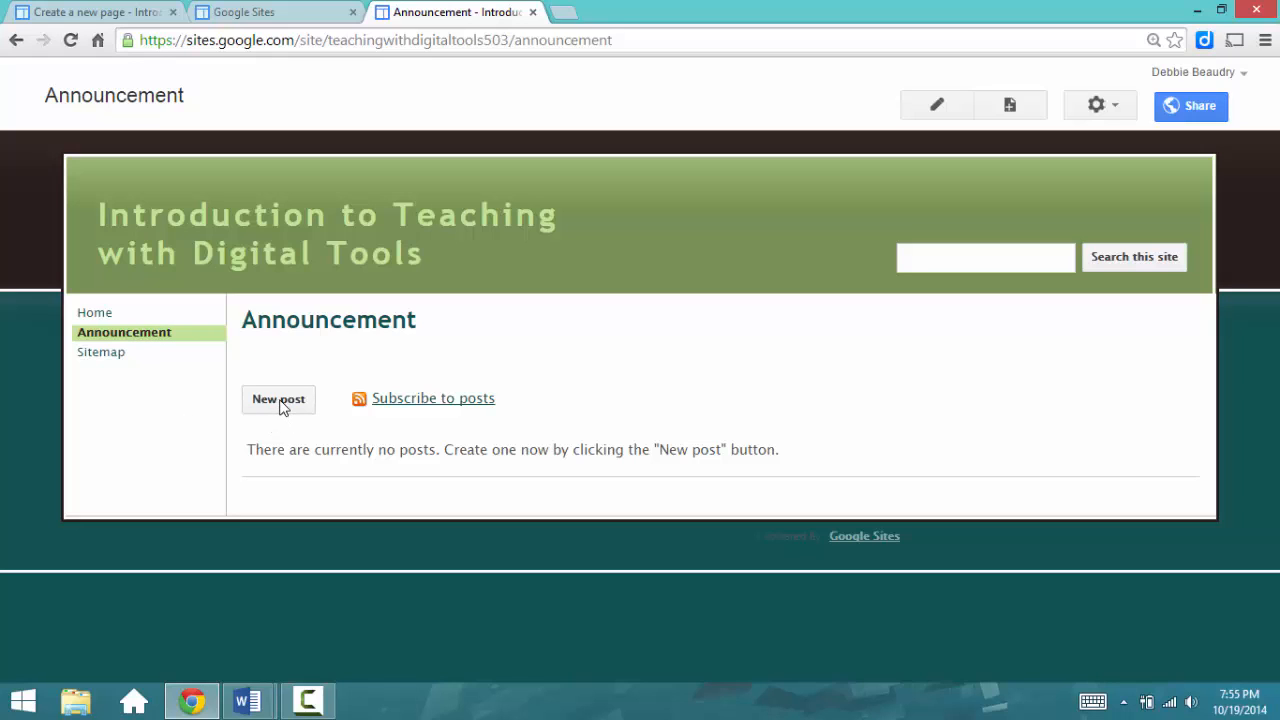
pyautogui.moveTo(827, 383)
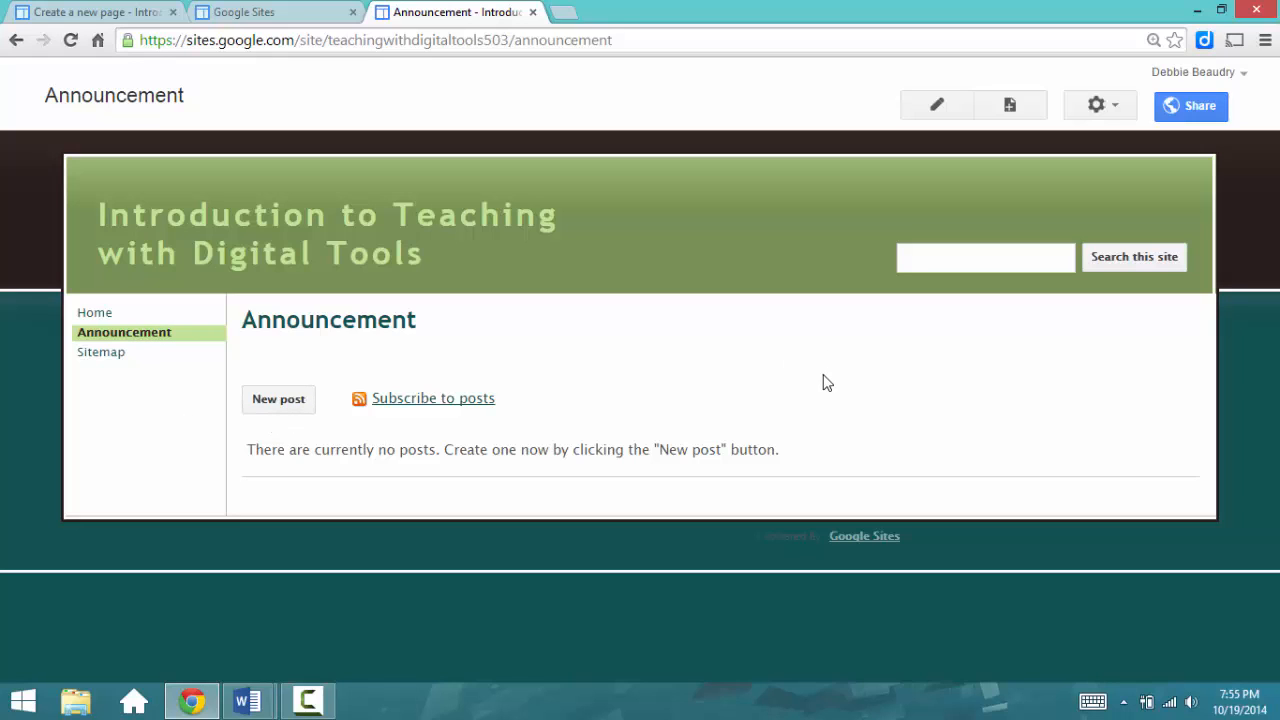
# - Post 'Welcome to our Website!' saying to check the class website a few times a week
pyautogui.click(278, 399)
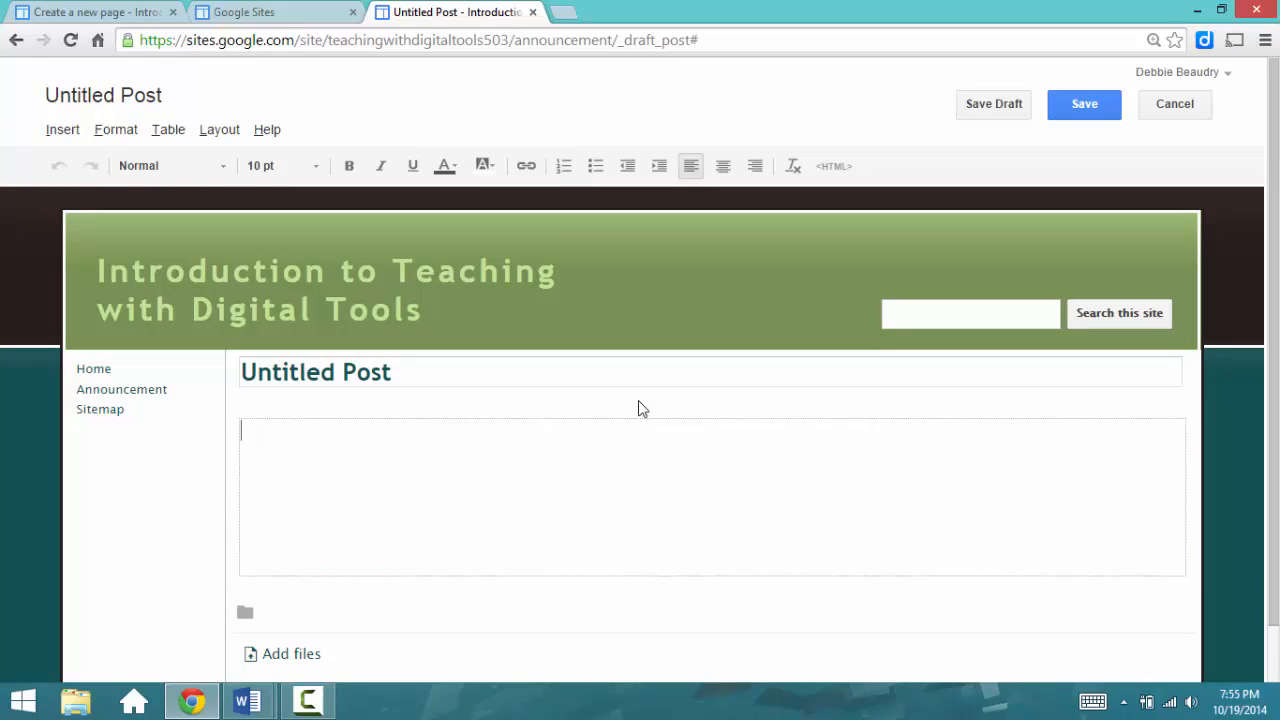
pyautogui.tripleClick(315, 371)
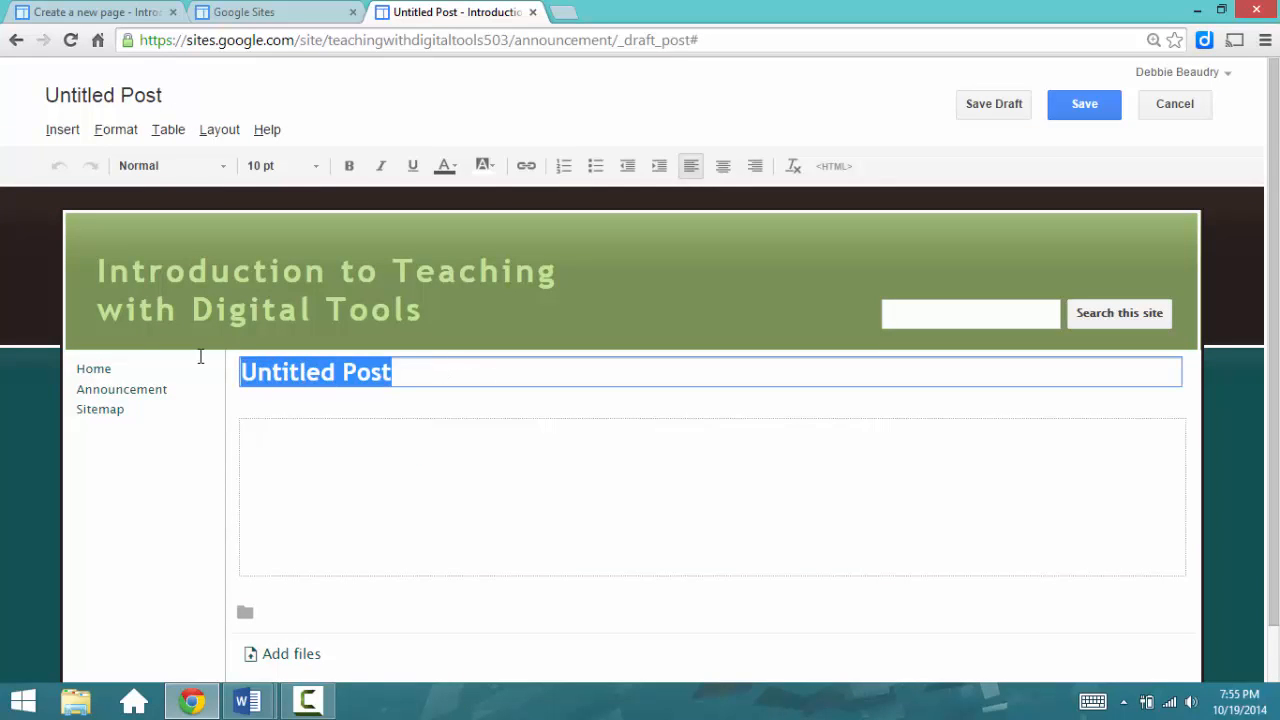
pyautogui.write('Welcom to our Website!')
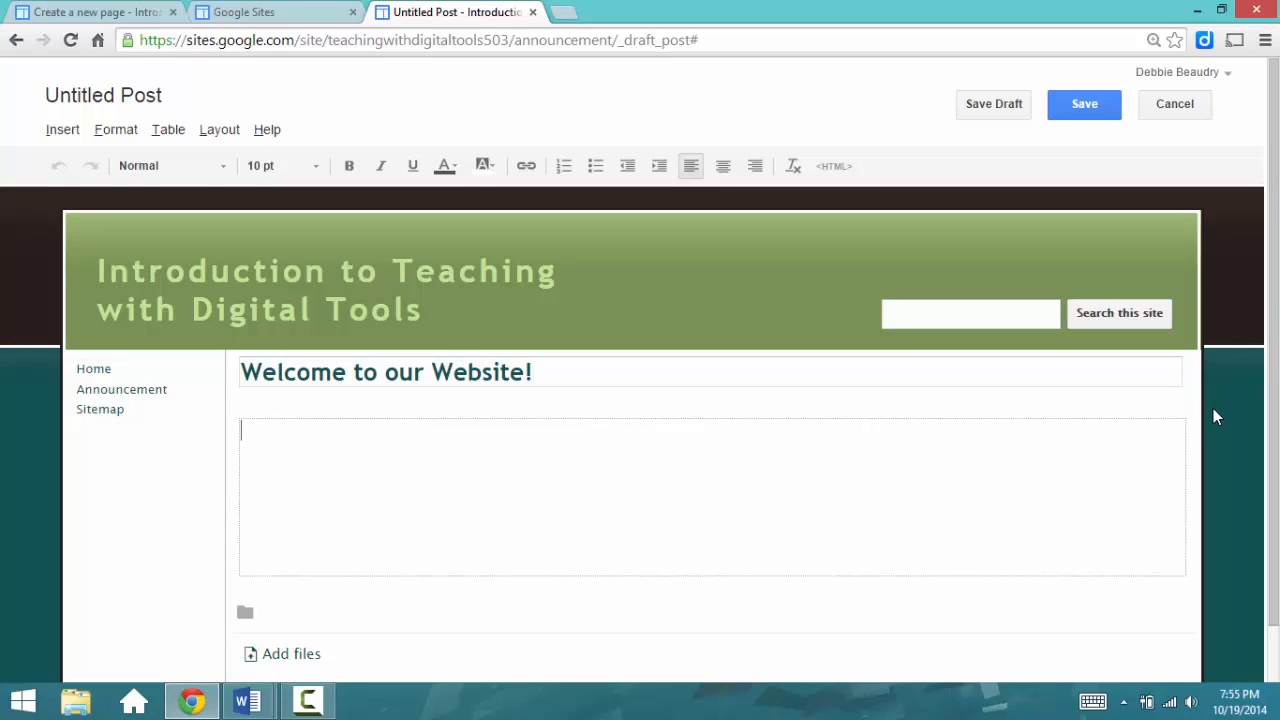
pyautogui.moveTo(1210, 446)
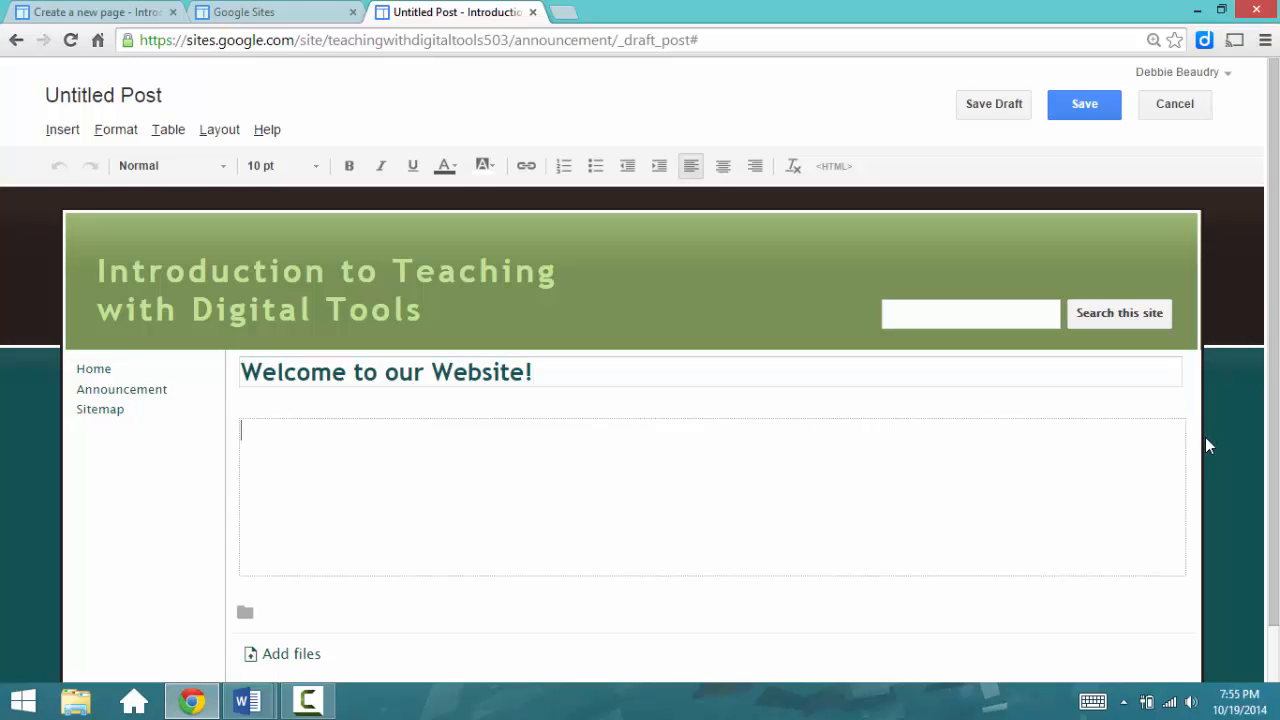
pyautogui.write('This is our class website. Be sure to check here a few times')
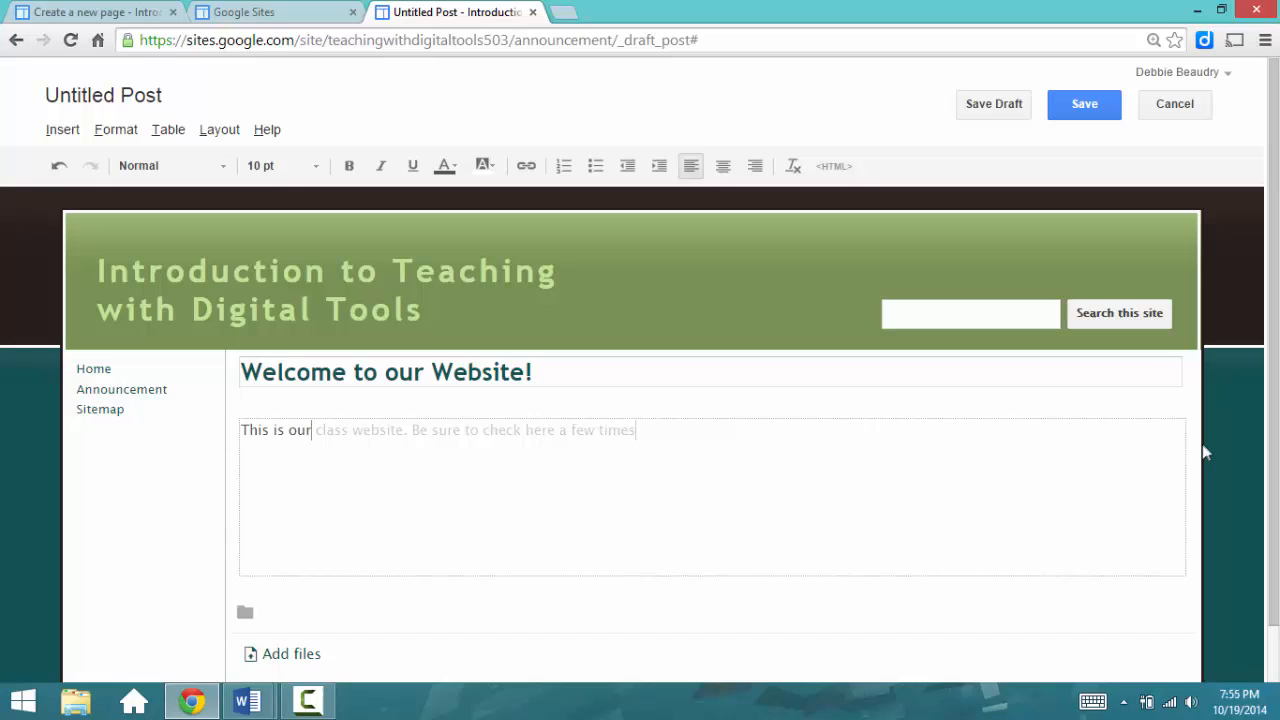
pyautogui.write('a week.')
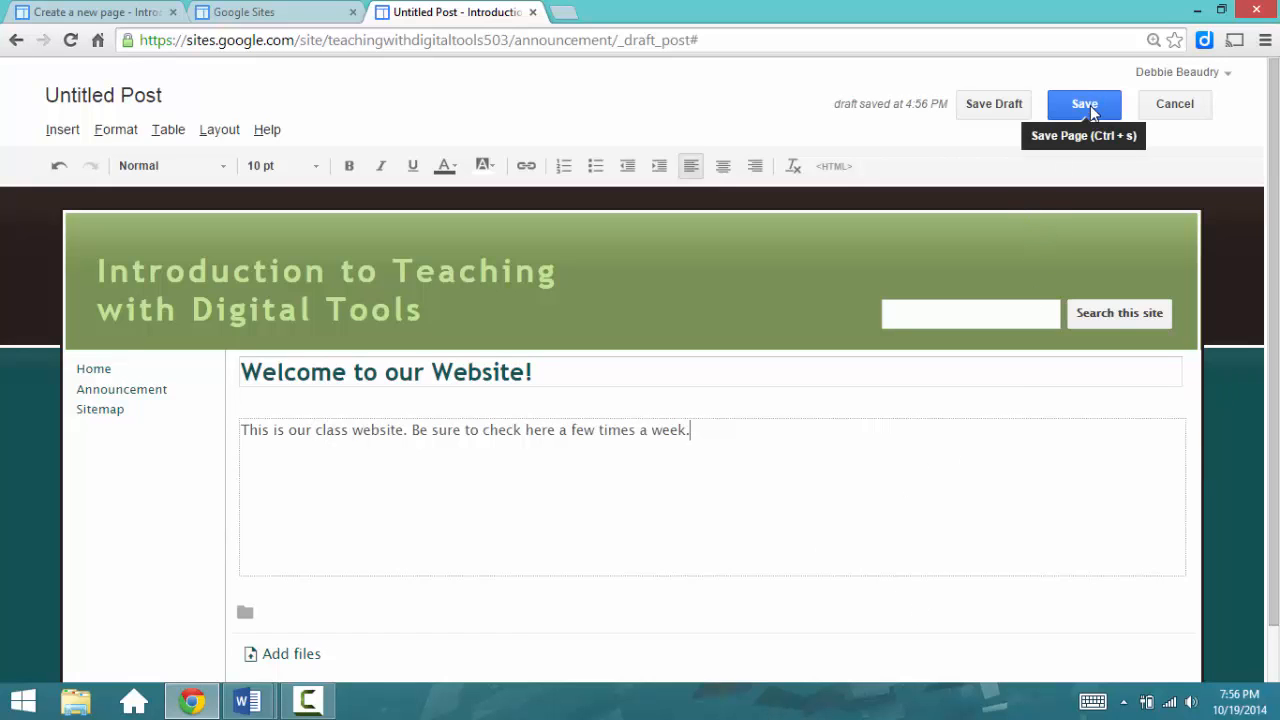
pyautogui.click(1084, 104)
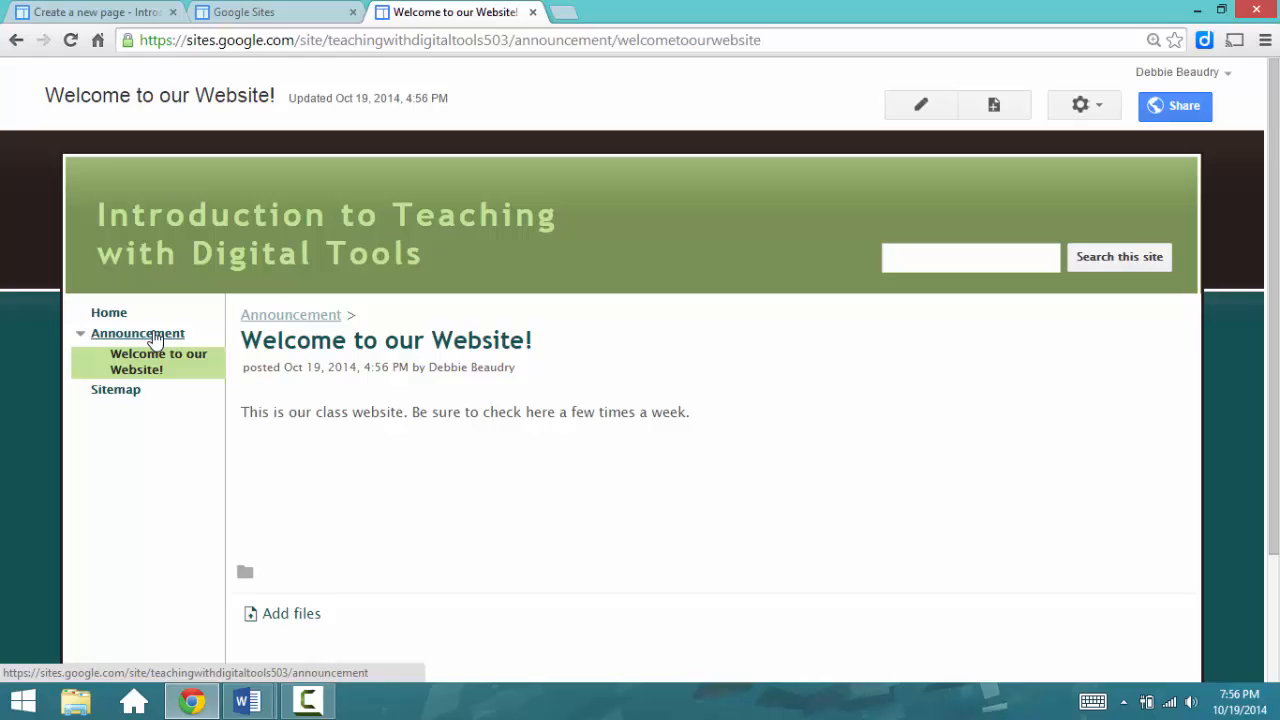
# - Return to the Announcement page and begin a new post
pyautogui.click(137, 333)
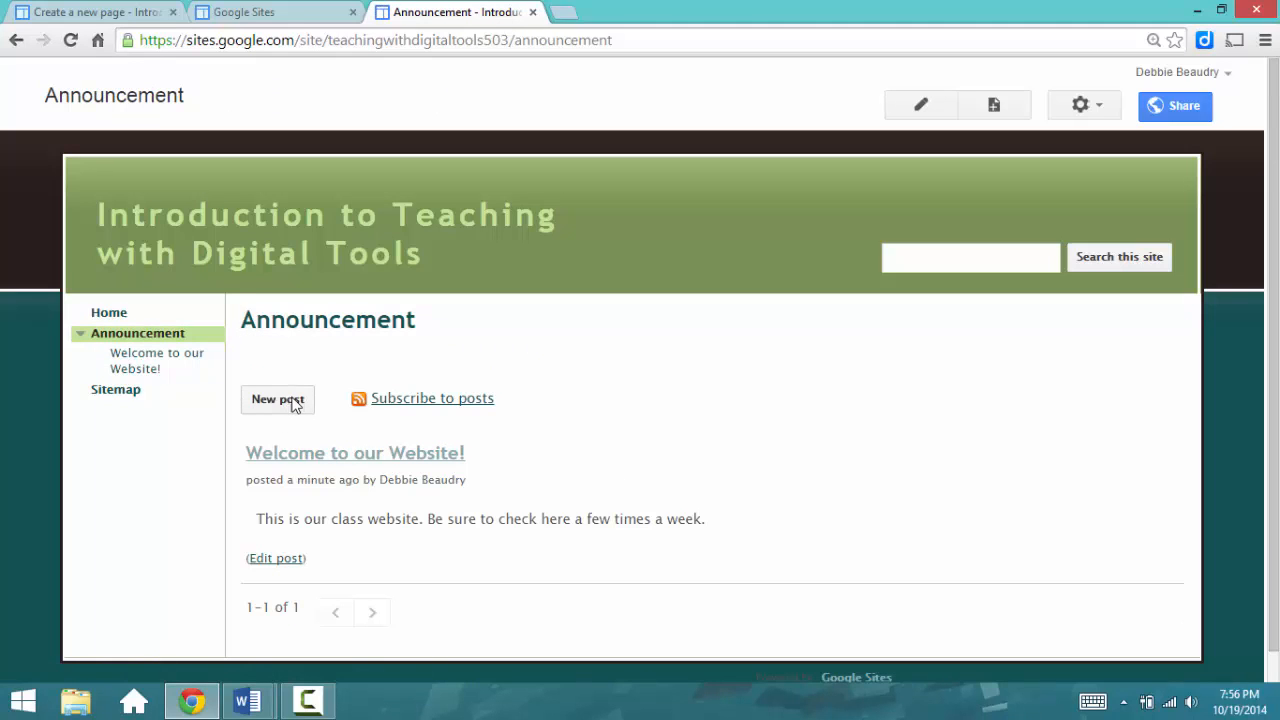
pyautogui.moveTo(720, 410)
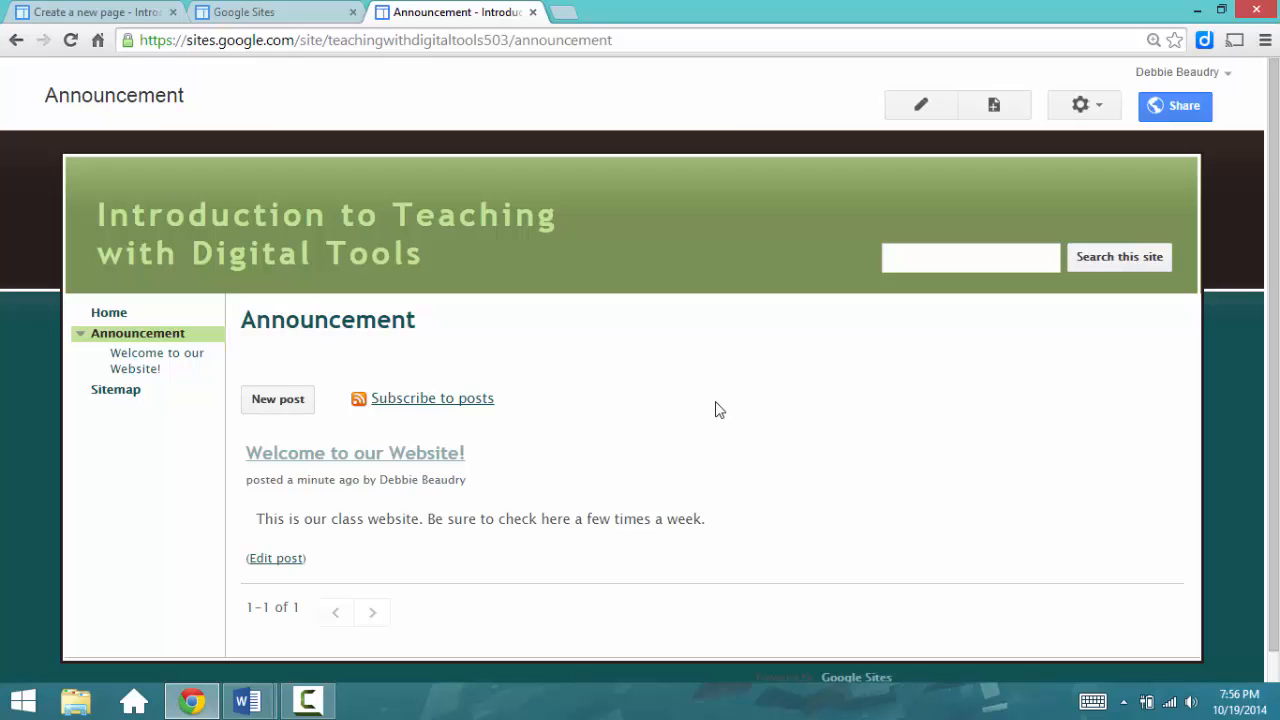
pyautogui.click(277, 399)
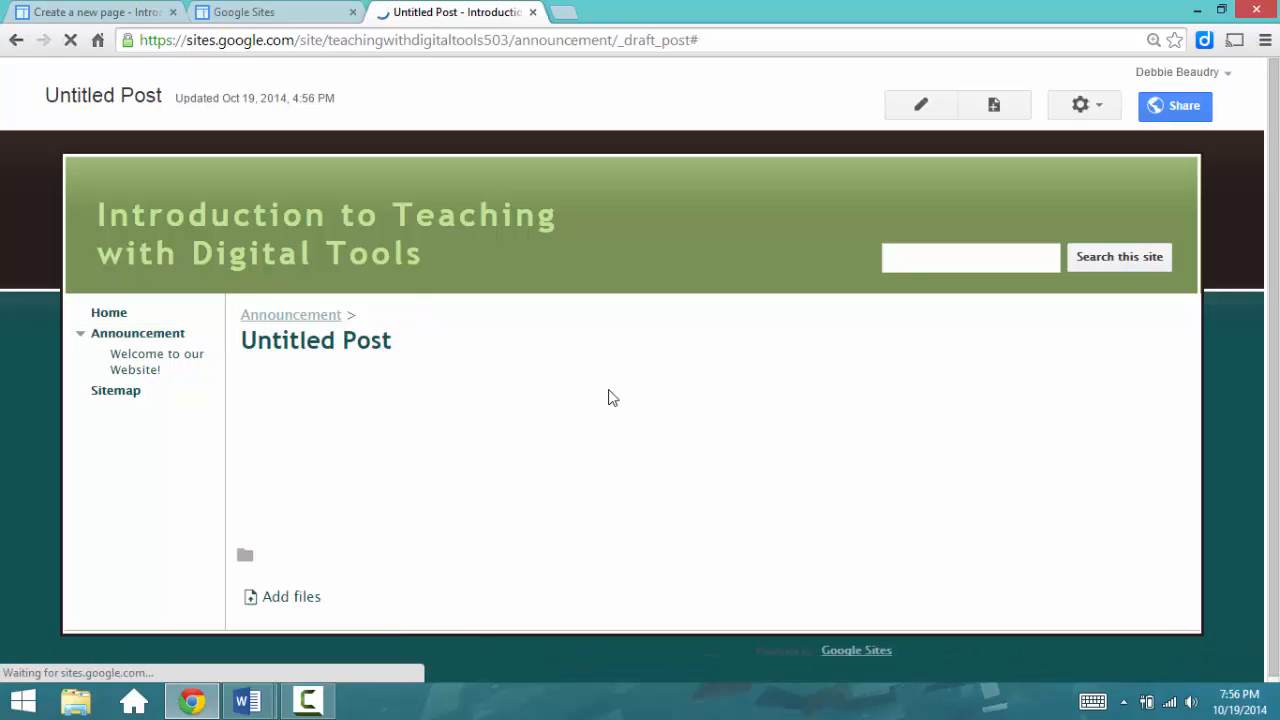
# - Title the post 'Snow Day!' and write that school is cancelled for snow
pyautogui.click(919, 105)
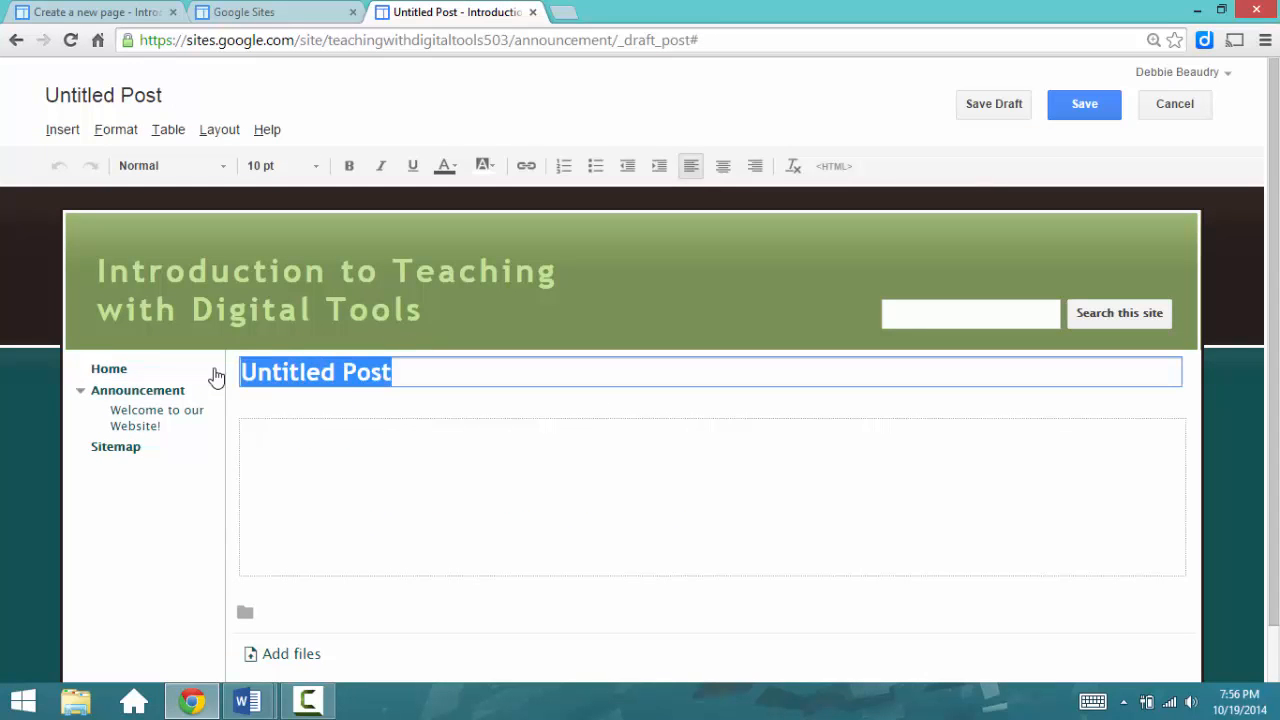
pyautogui.write('Snow Day!')
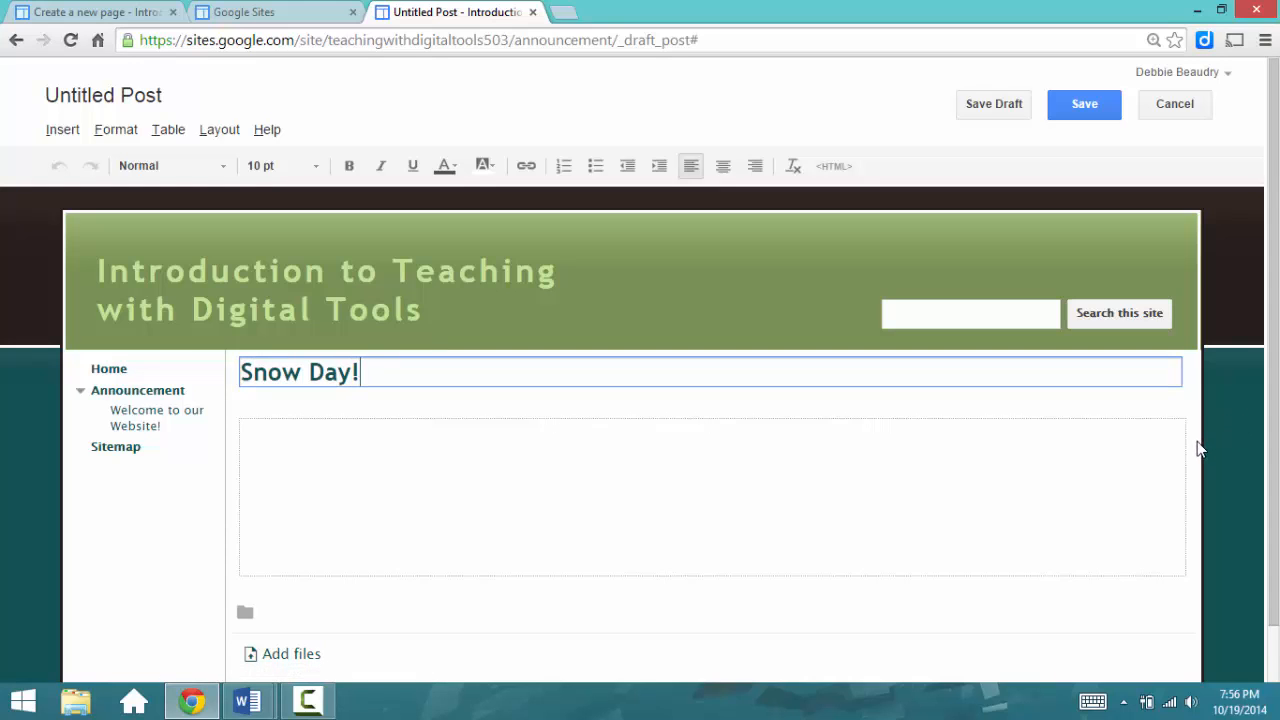
pyautogui.write('Sc')
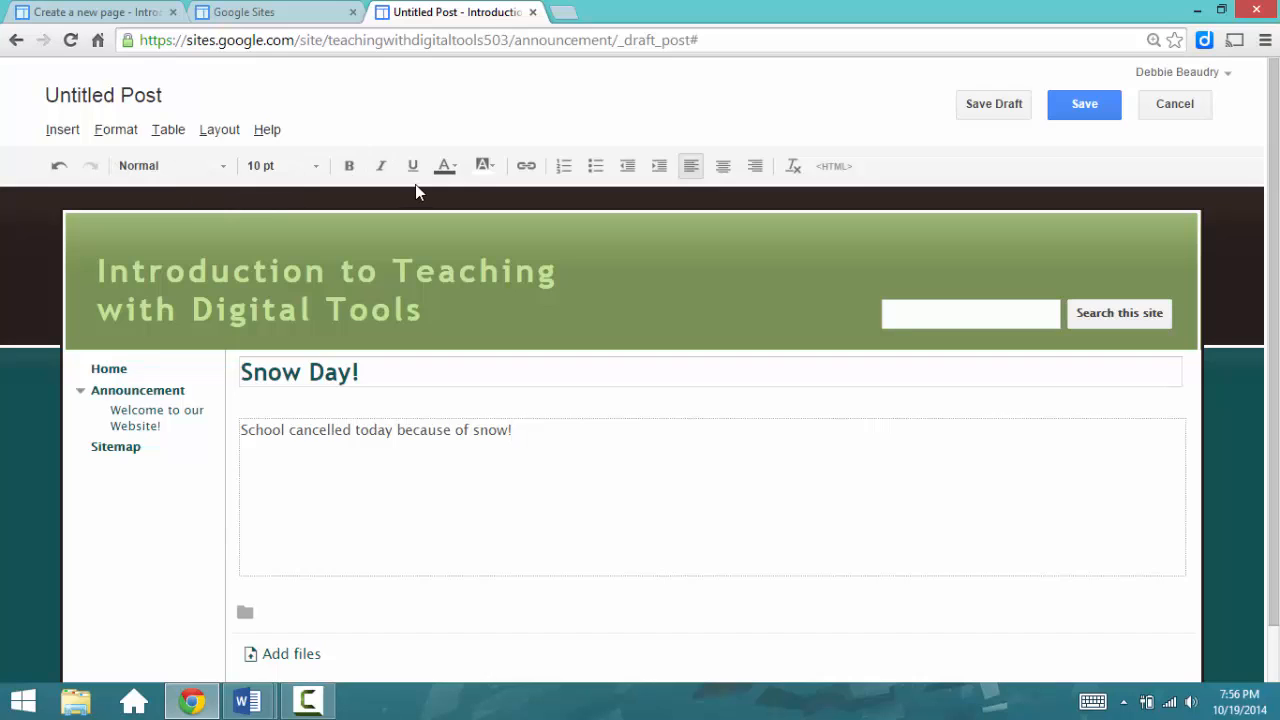
pyautogui.moveTo(334, 435)
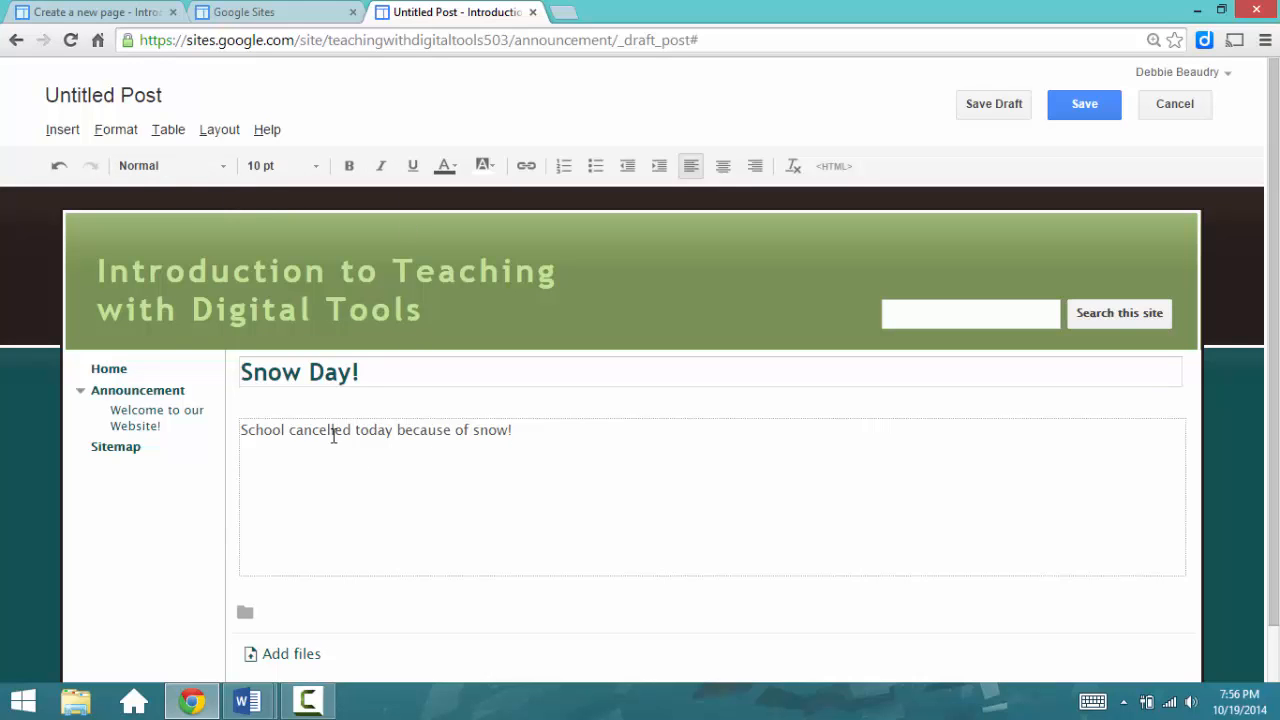
# - Enlarge and bold the word 'cancelled', then save the Snow Day! post
pyautogui.doubleClick(320, 430)
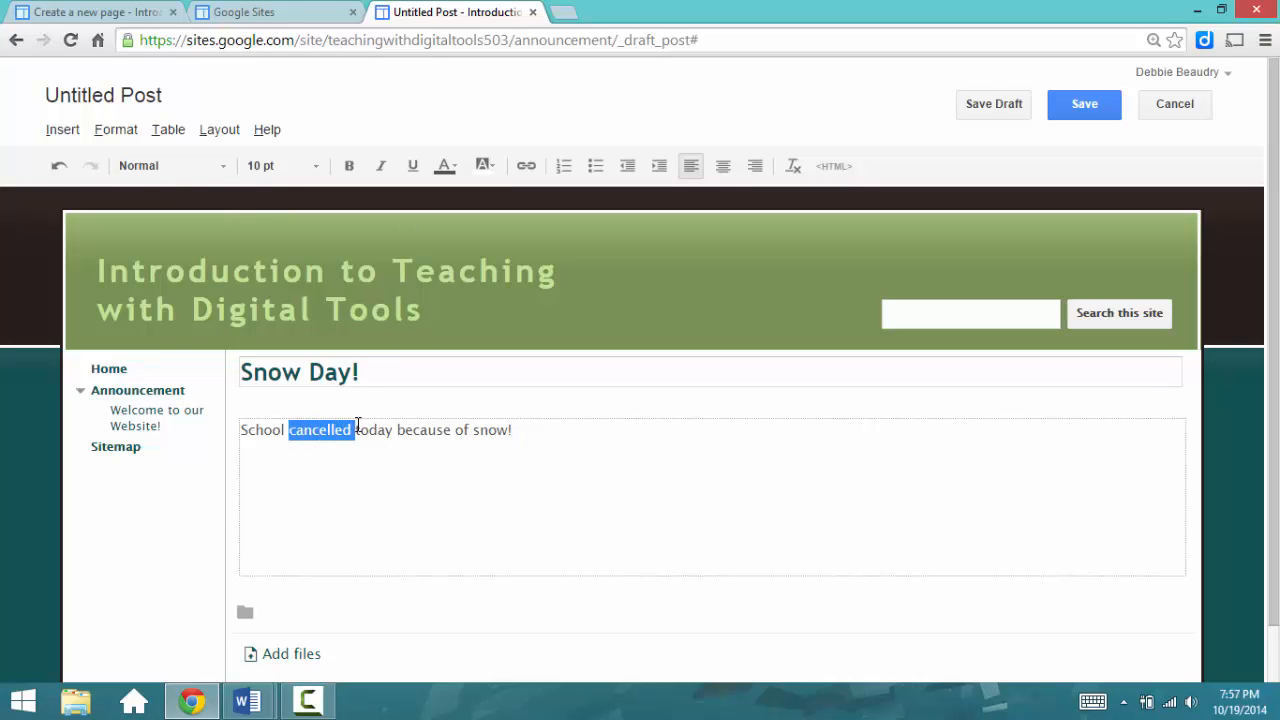
pyautogui.click(280, 165)
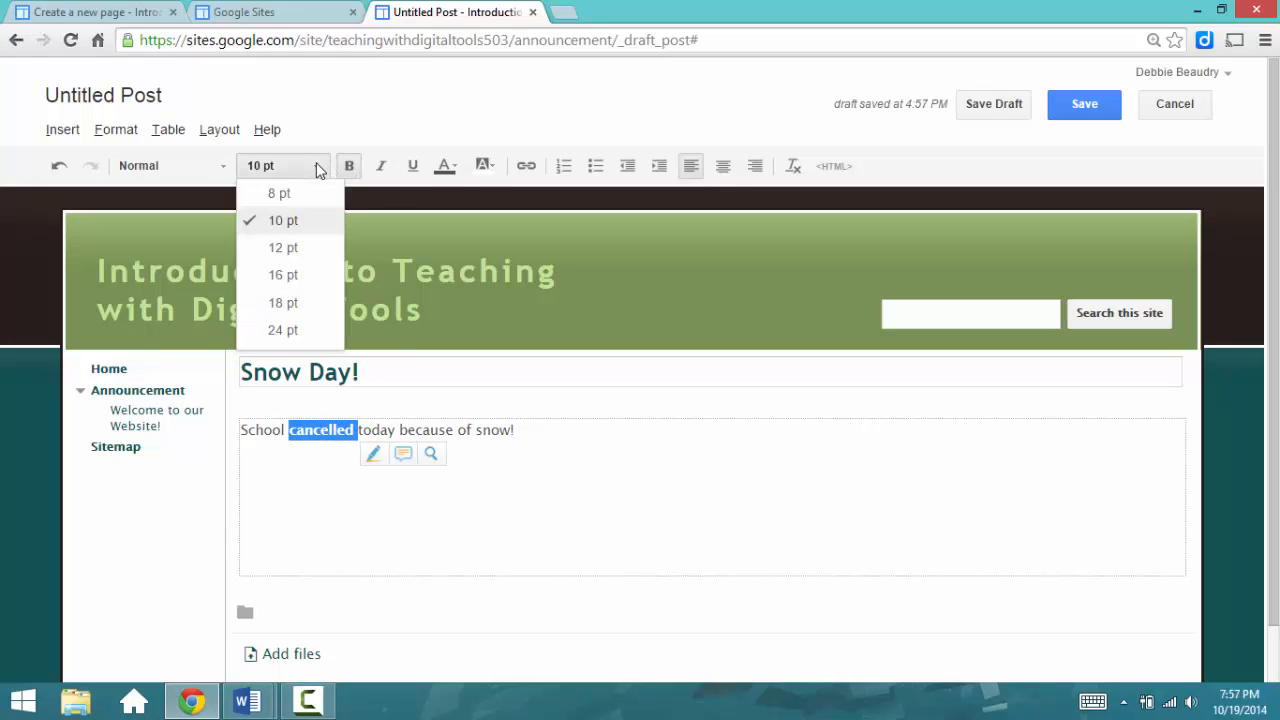
pyautogui.click(283, 247)
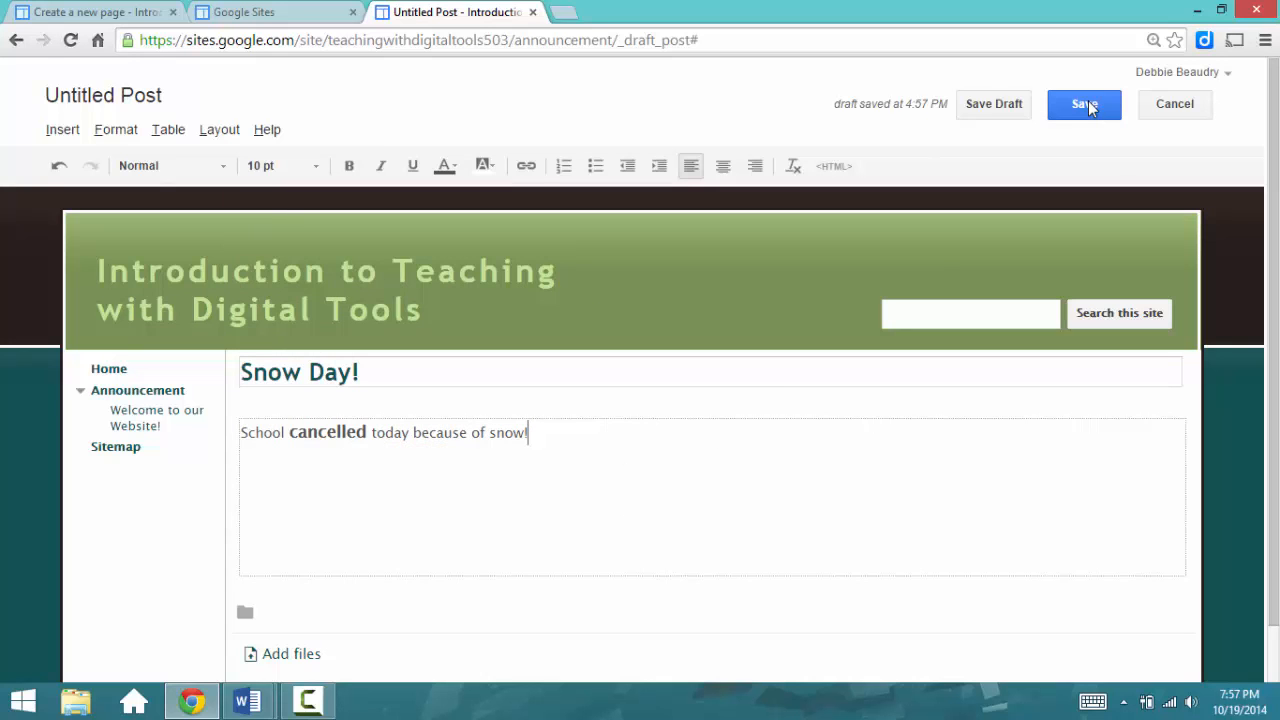
pyautogui.click(1084, 104)
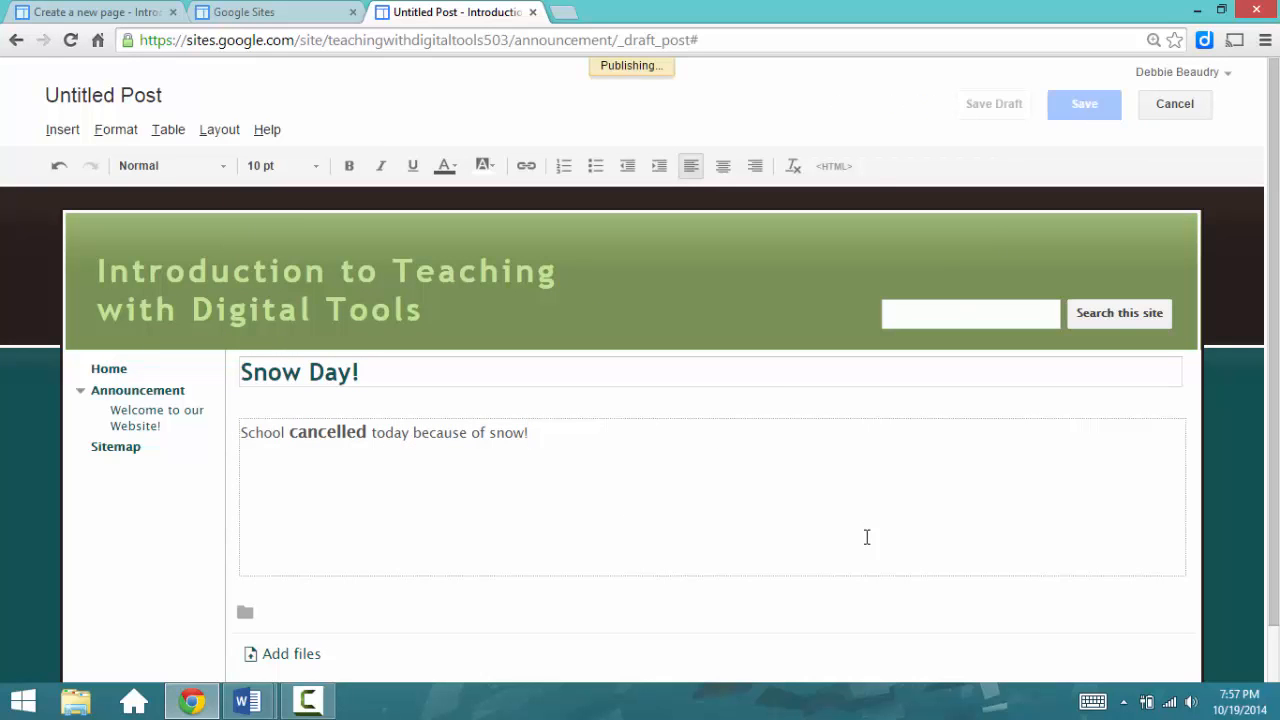
# - Confirm the Snow Day! post is published under Announcement
pyautogui.click(1084, 104)
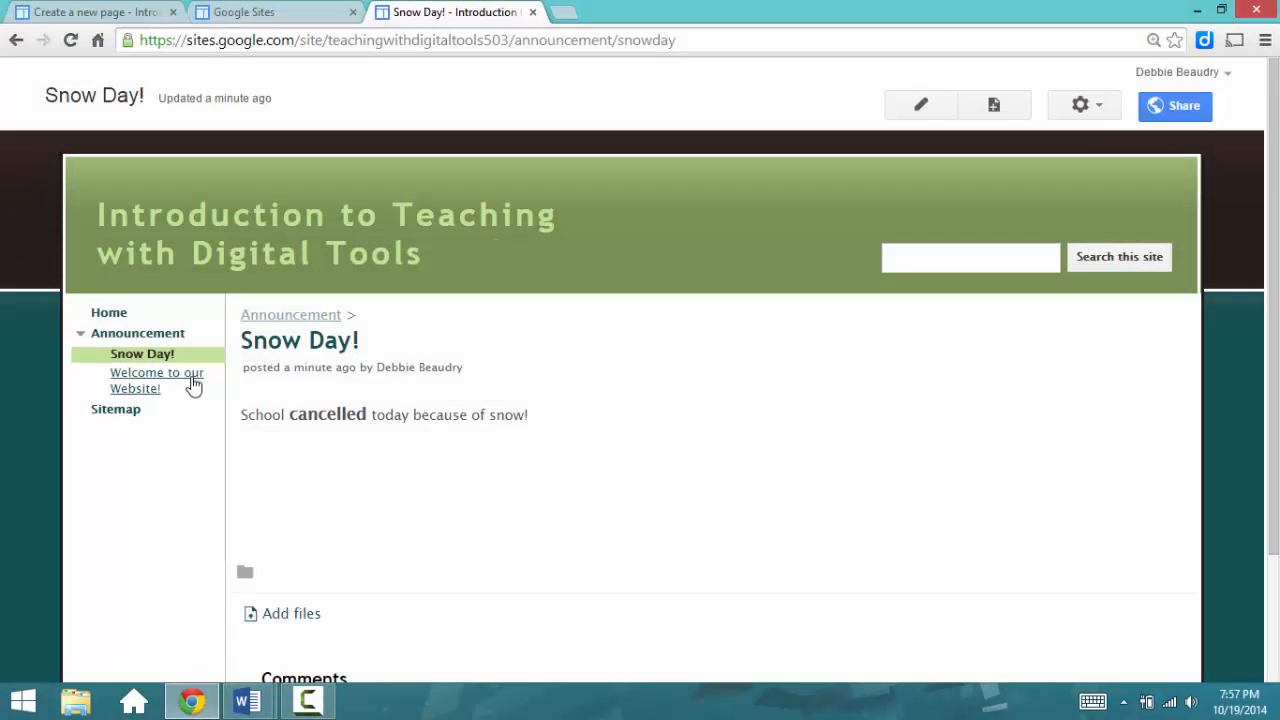
pyautogui.moveTo(116, 408)
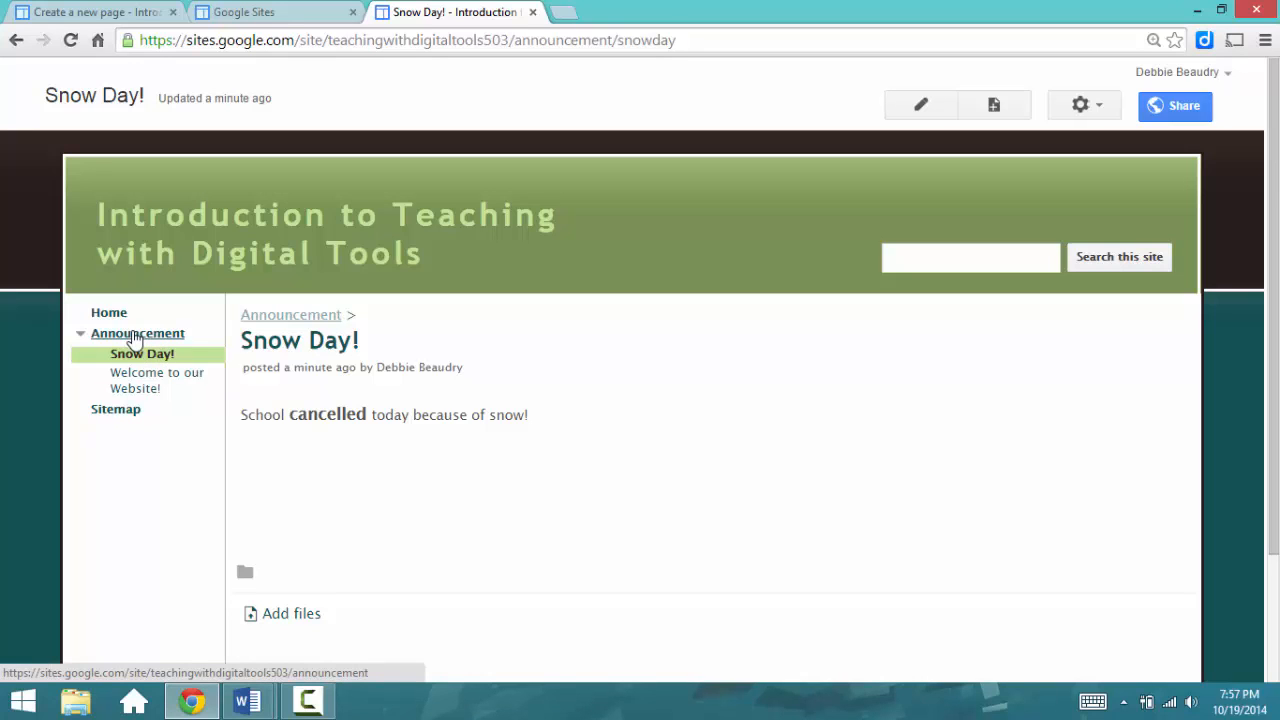
# - Open Announcement and scroll to view Snow Day! above the welcome post
pyautogui.click(137, 333)
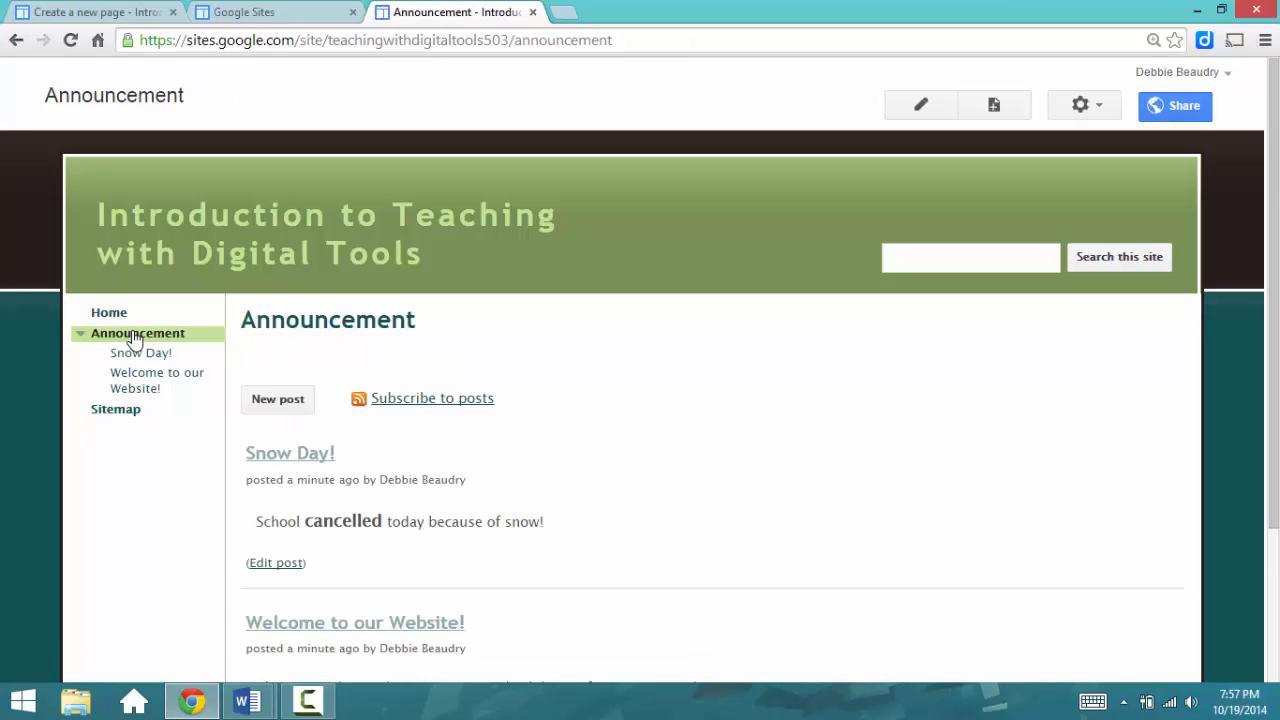
pyautogui.scroll(-3)
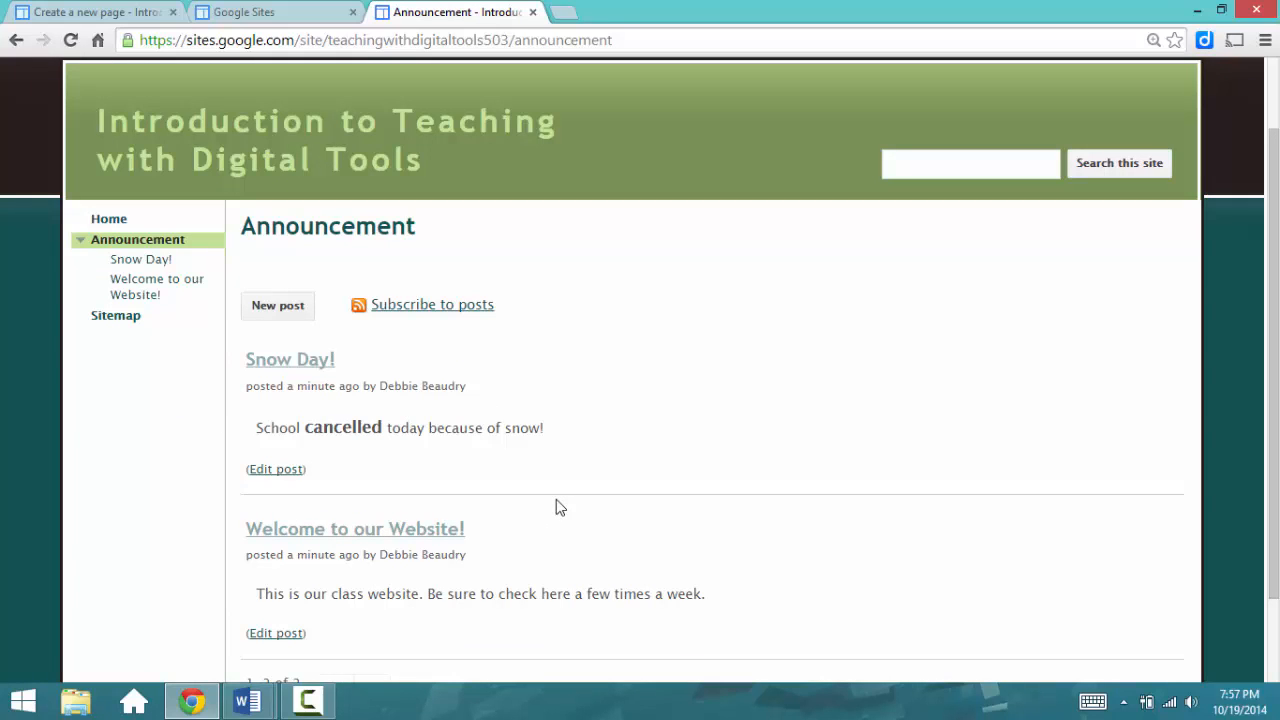
pyautogui.moveTo(552, 499)
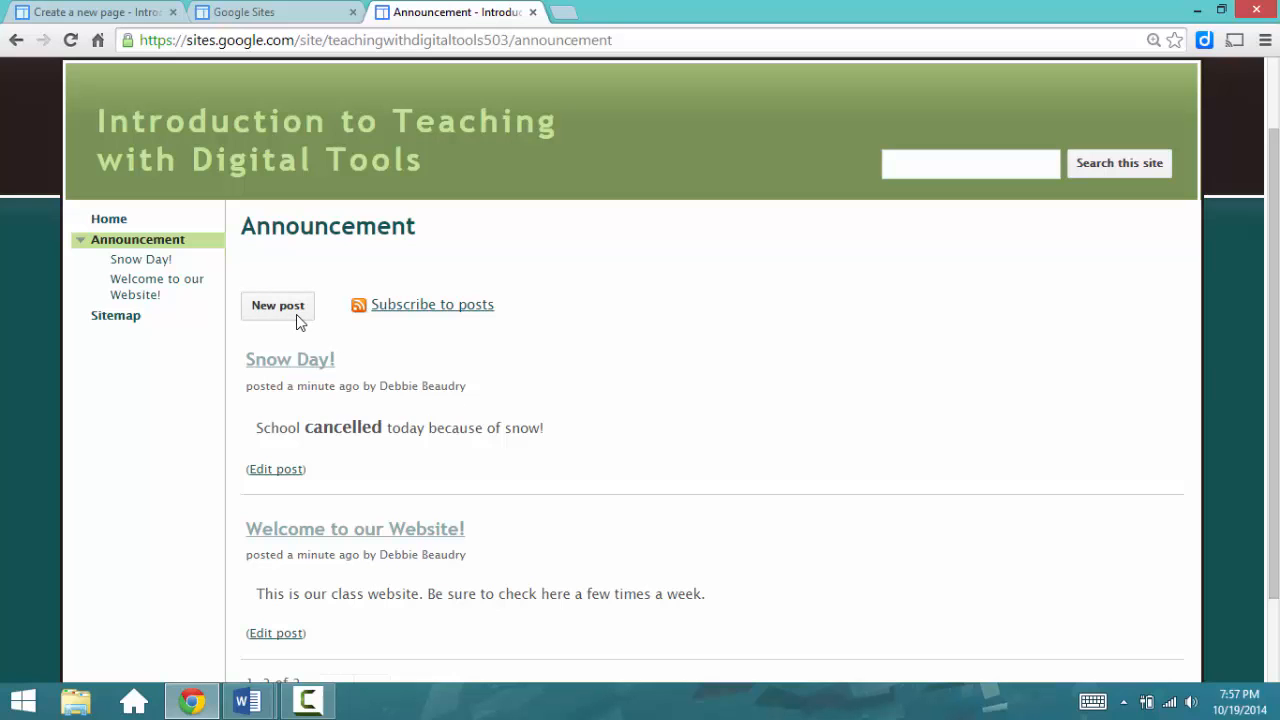
pyautogui.moveTo(763, 419)
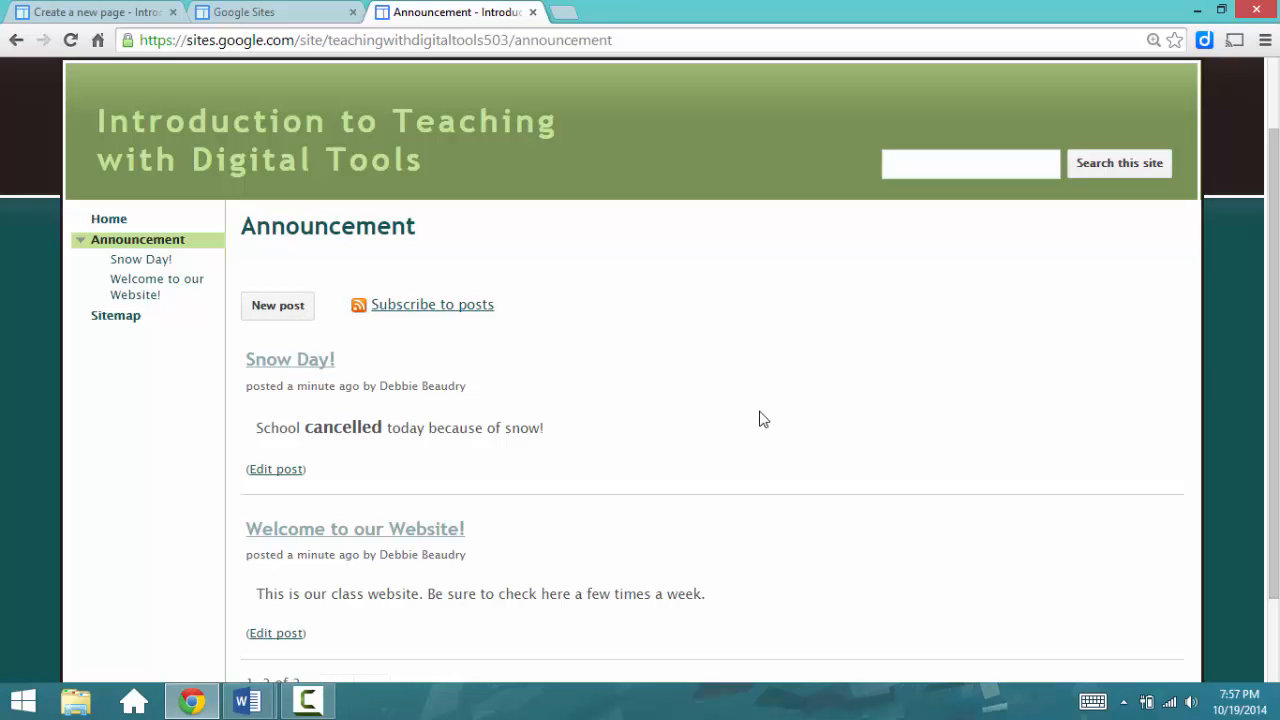